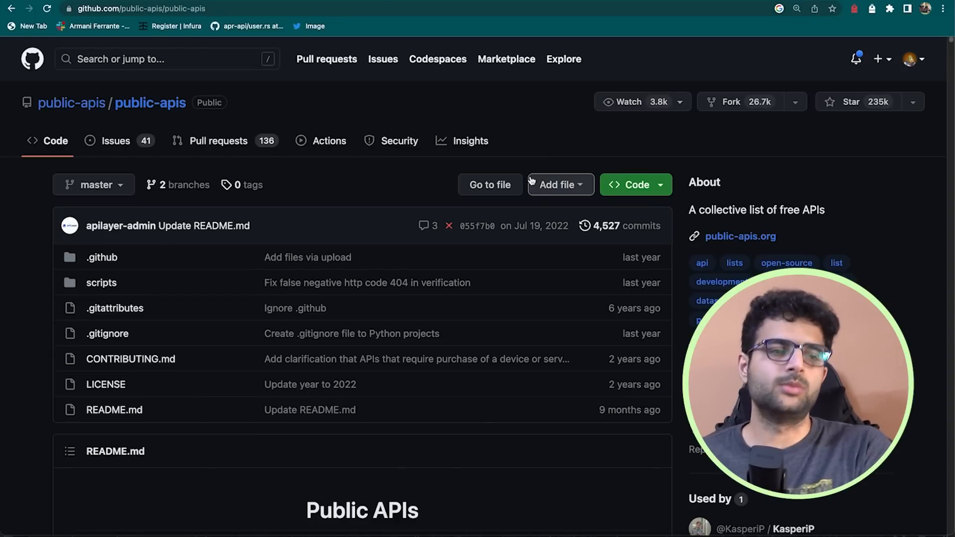
# Scroll past the Usage section and the by-ID/title and search parameter tables to the Examples heading.
pyautogui.scroll(-3)
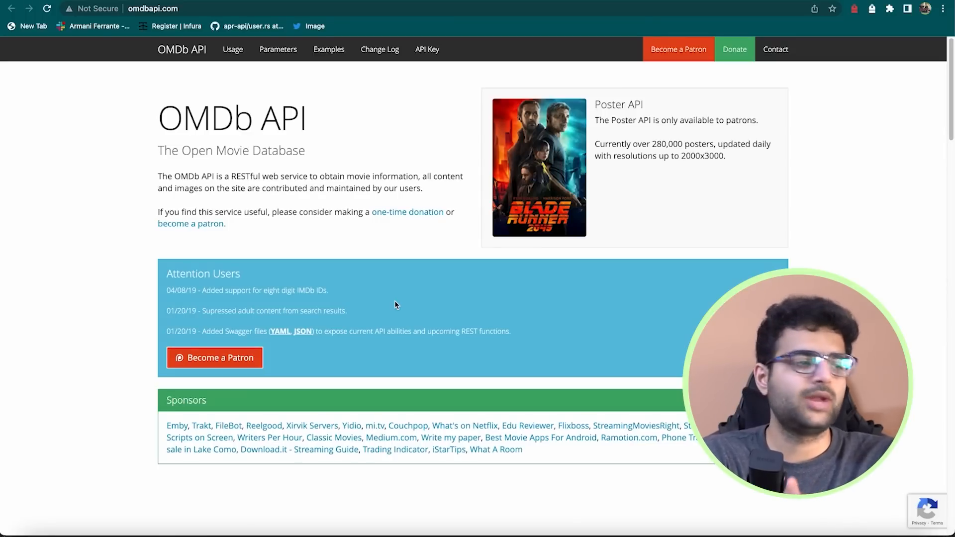
pyautogui.moveTo(468, 296)
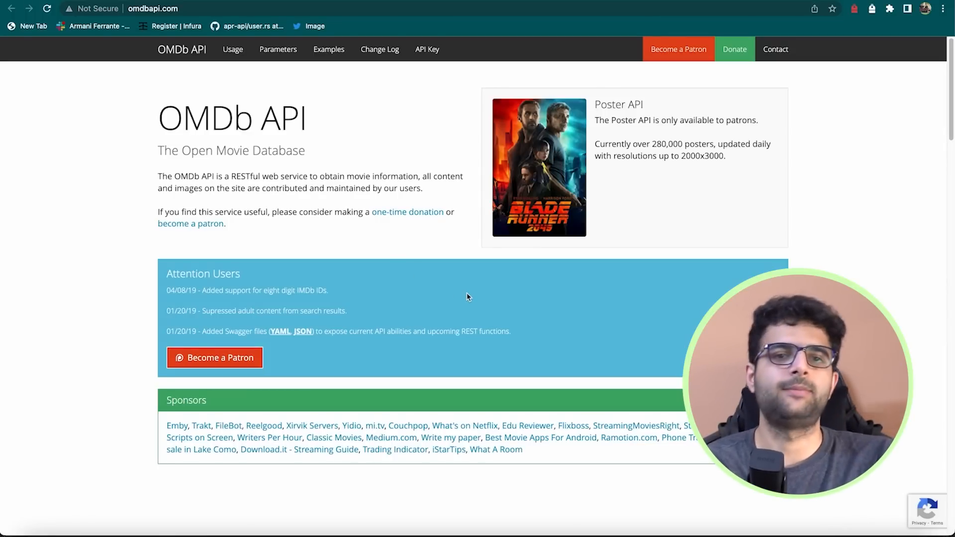
pyautogui.scroll(-3)
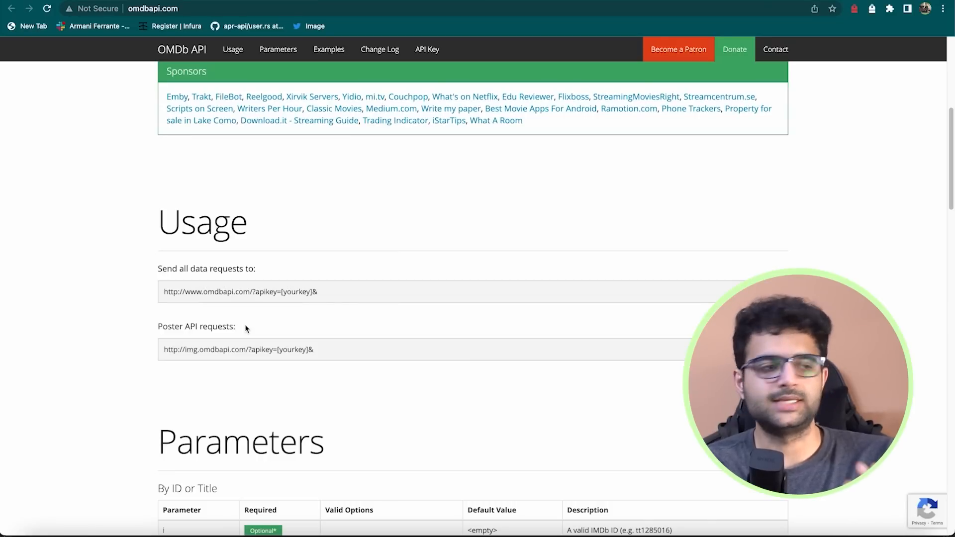
pyautogui.scroll(-3)
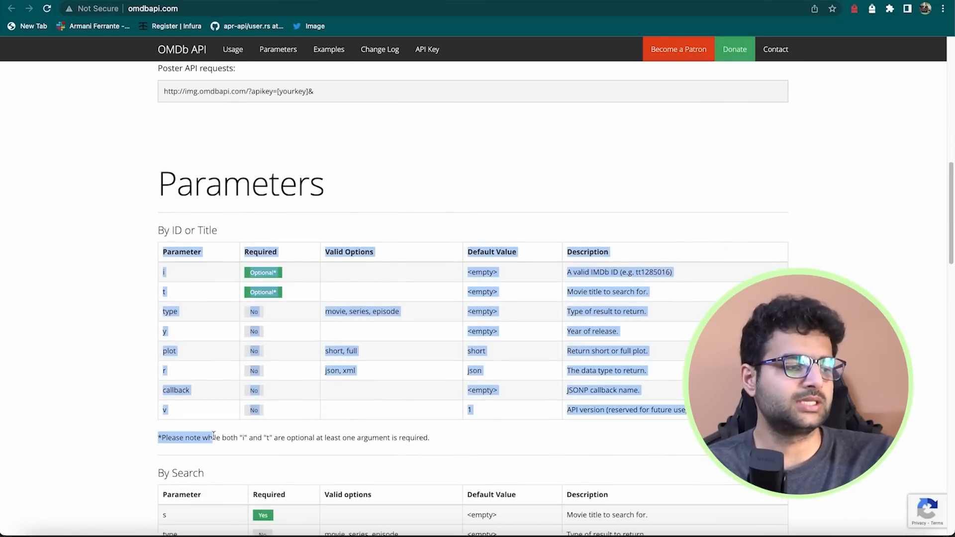
pyautogui.scroll(-3)
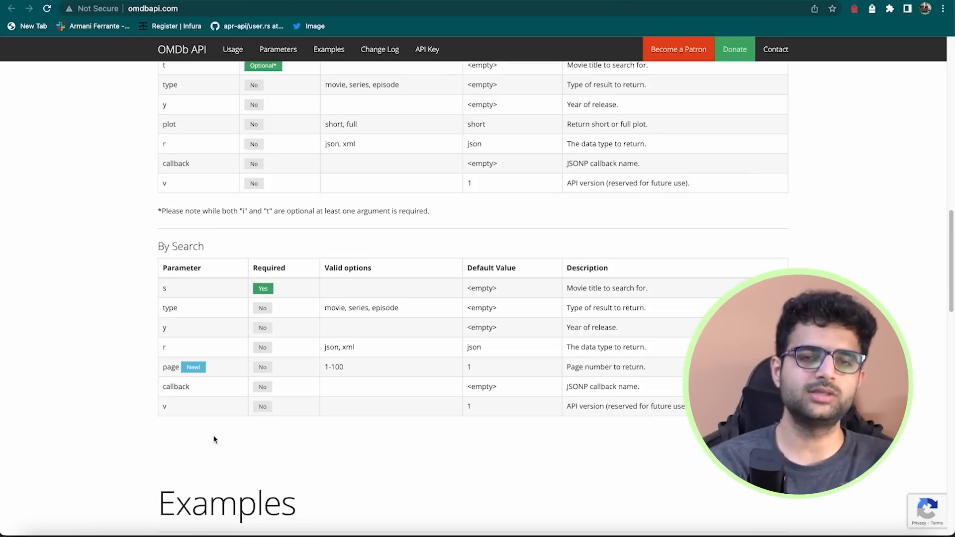
pyautogui.moveTo(254, 472)
pyautogui.write('S')
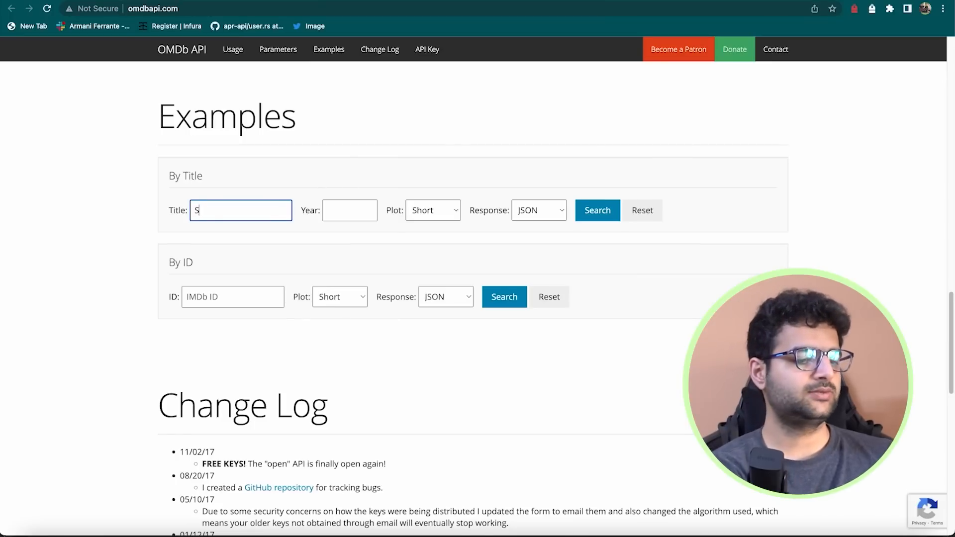
# Run the By Title example search for 'School' and highlight the School of Rock title in the JSON response.
pyautogui.click(596, 210)
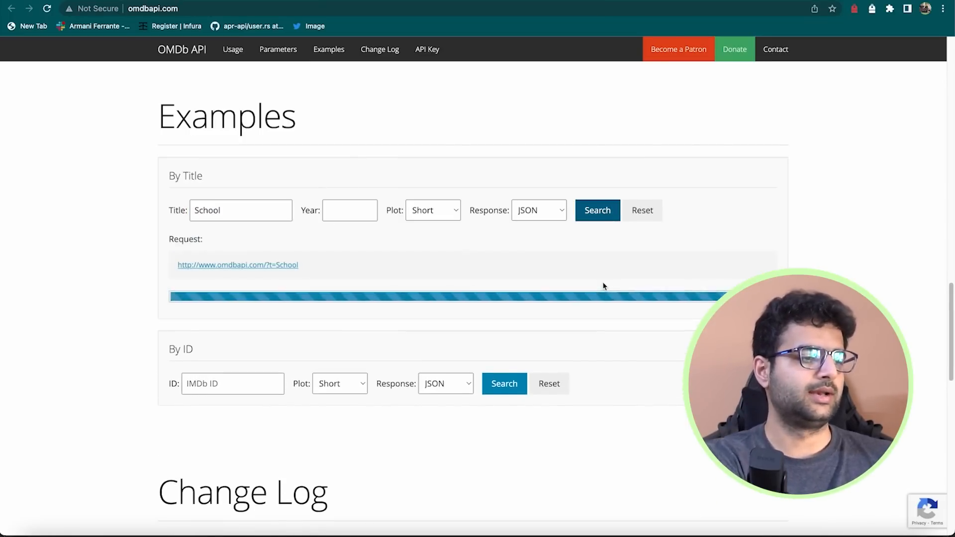
pyautogui.click(597, 210)
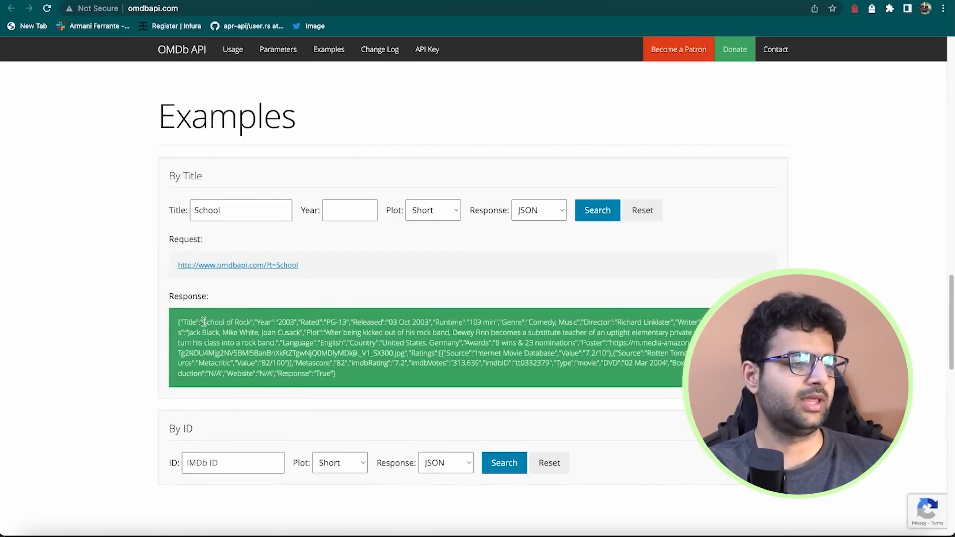
pyautogui.doubleClick(225, 322)
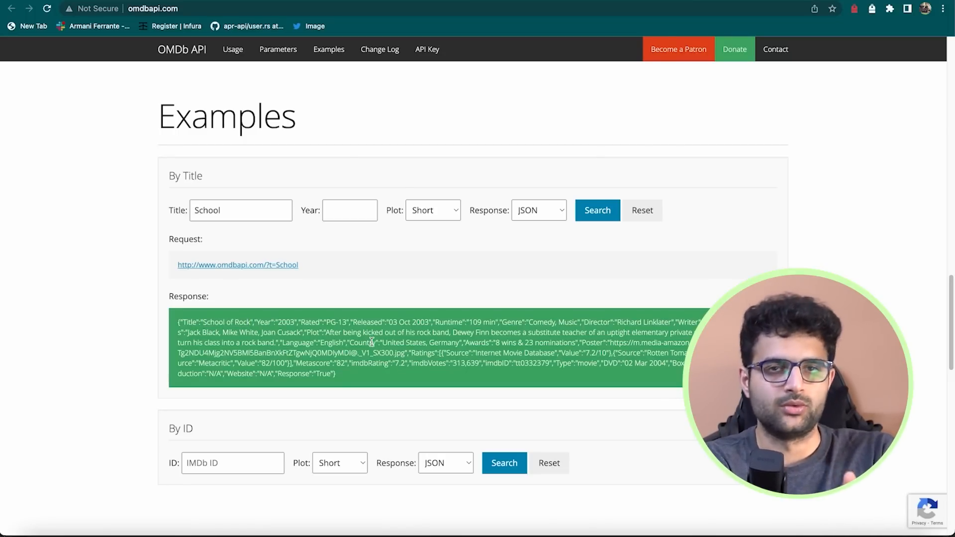
pyautogui.moveTo(376, 412)
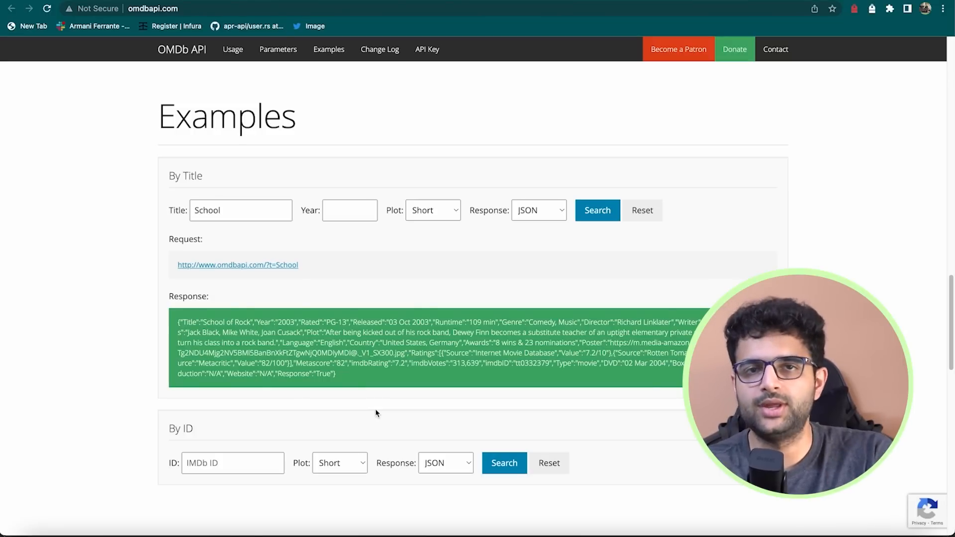